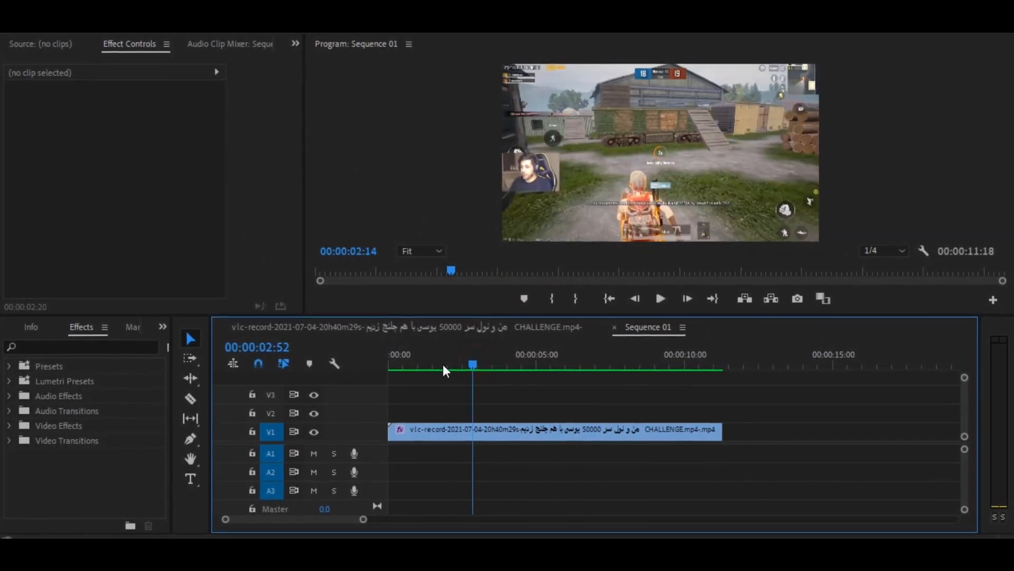
- Place the playhead at 00:00:07:15 and split the gameplay clip there
click(637, 365)
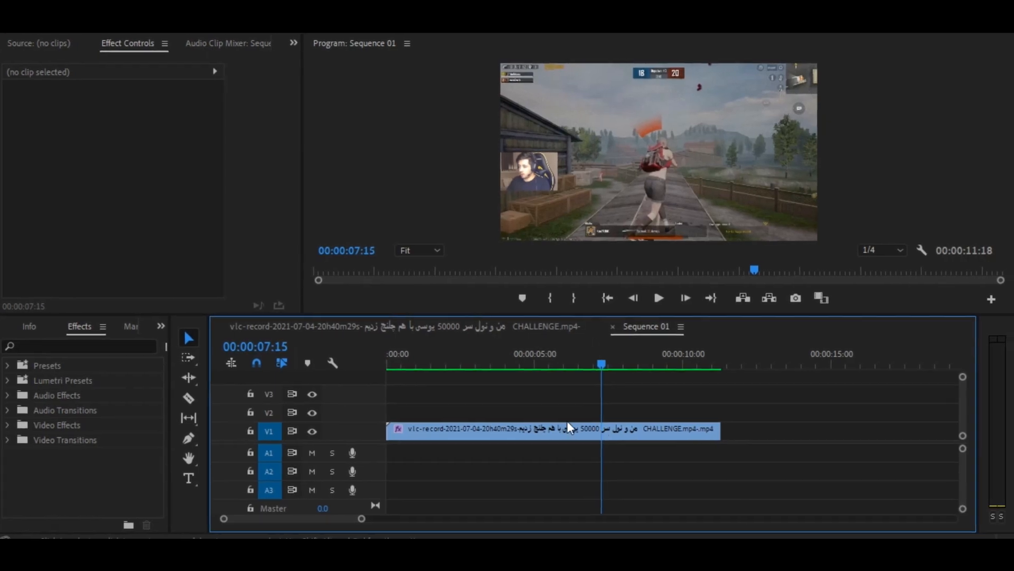
click(637, 431)
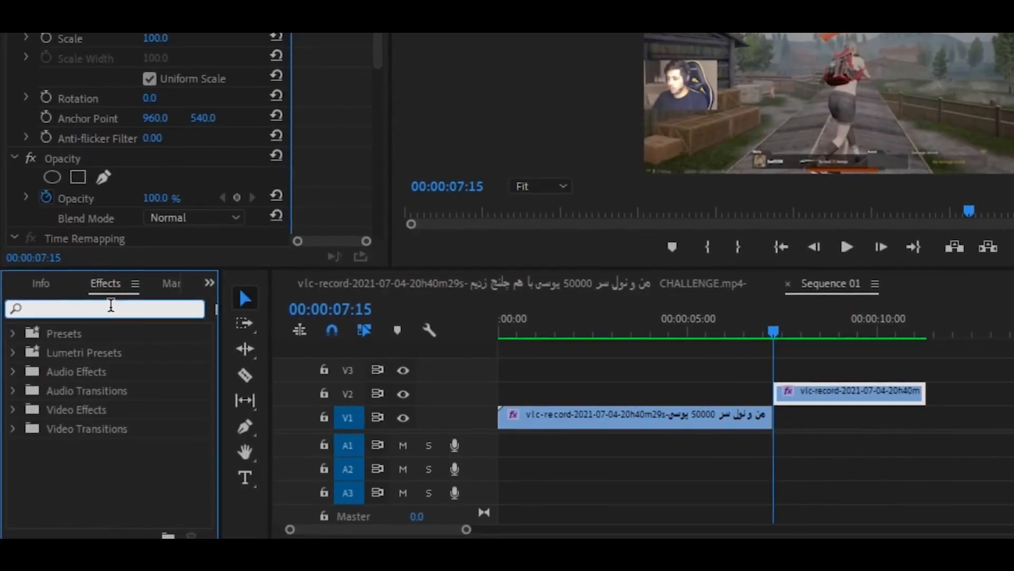
- Search Effects for 'color key' and scroll to Keying > Color Key
text(color k)
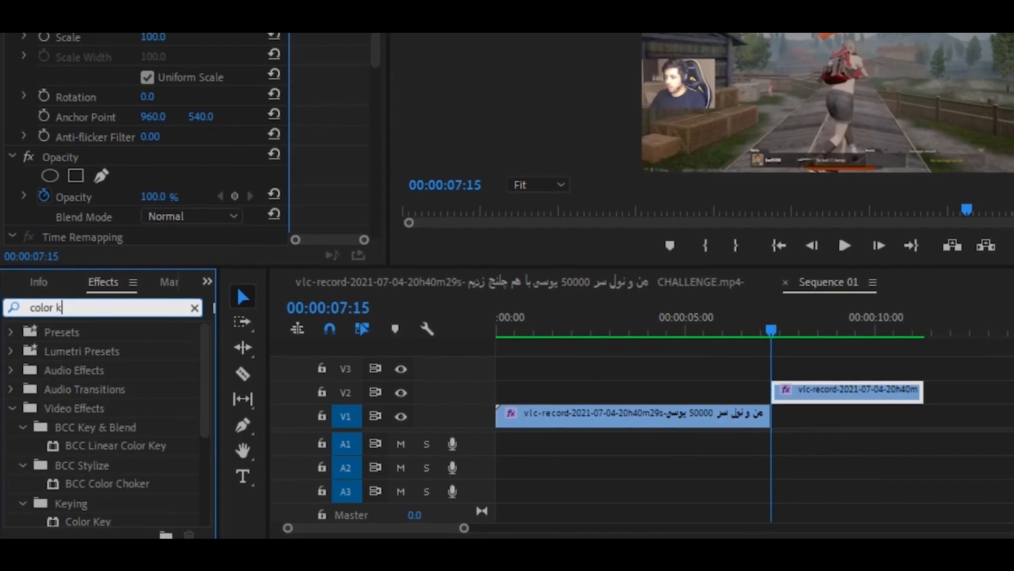
text(ey)
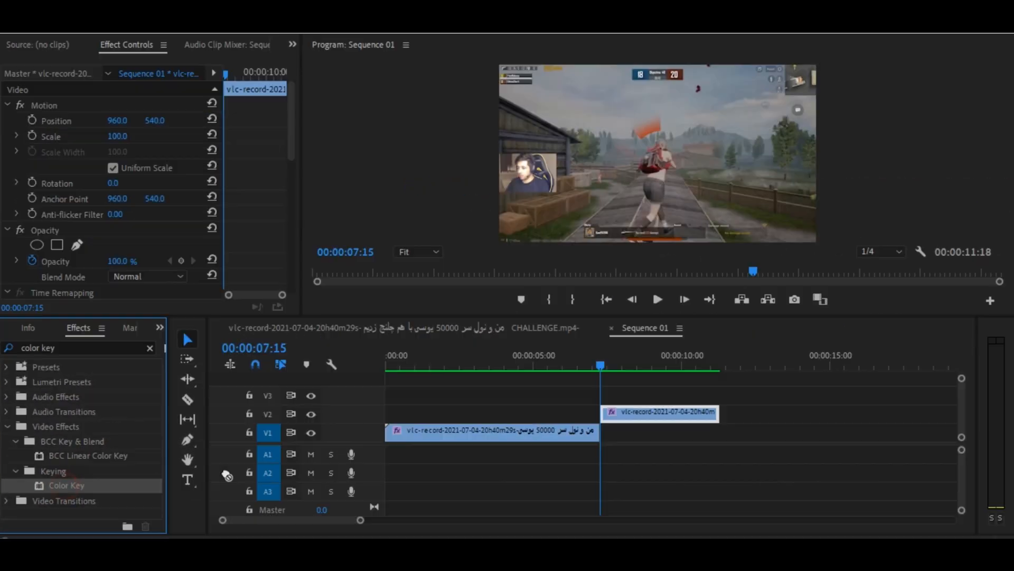
scroll(down, 3)
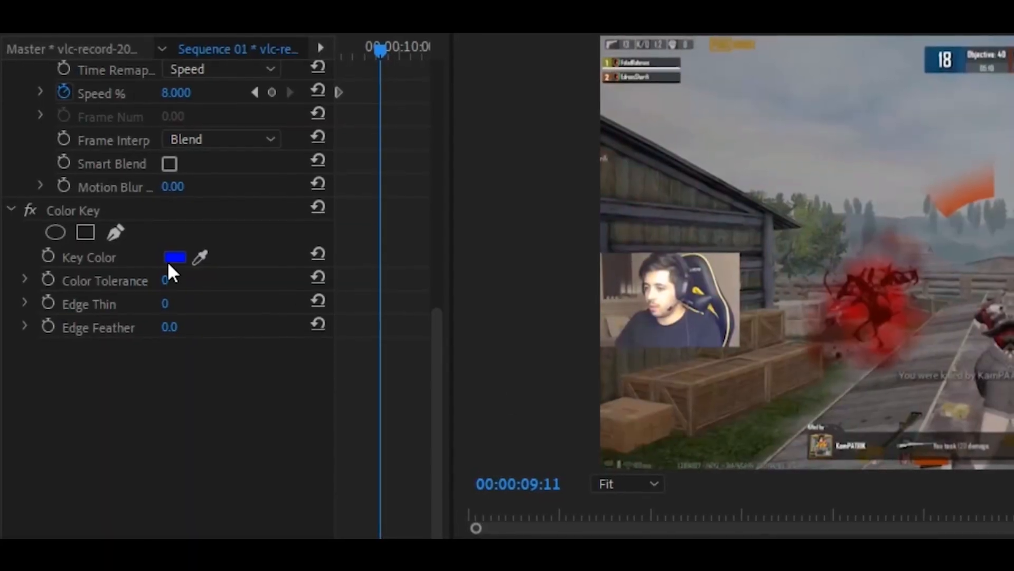
mouse_move(125, 231)
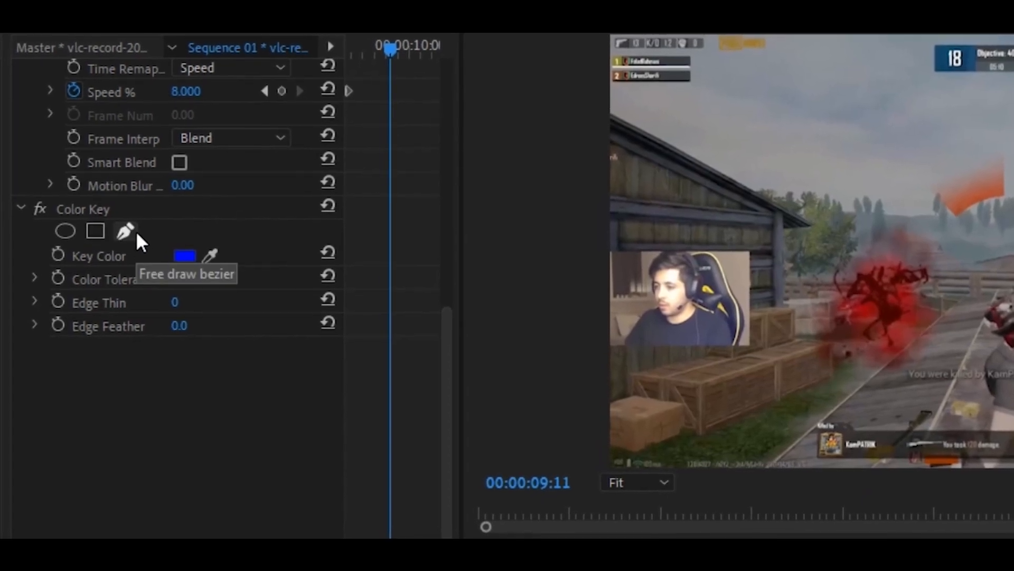
- Draw a freeform bezier mask along the skyline in the Color Key effect
click(125, 231)
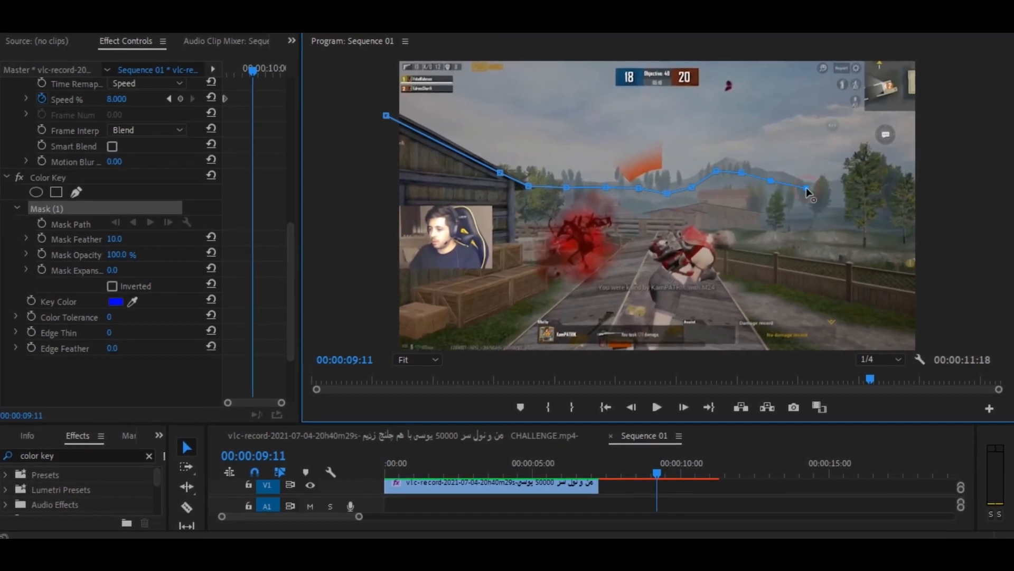
click(417, 360)
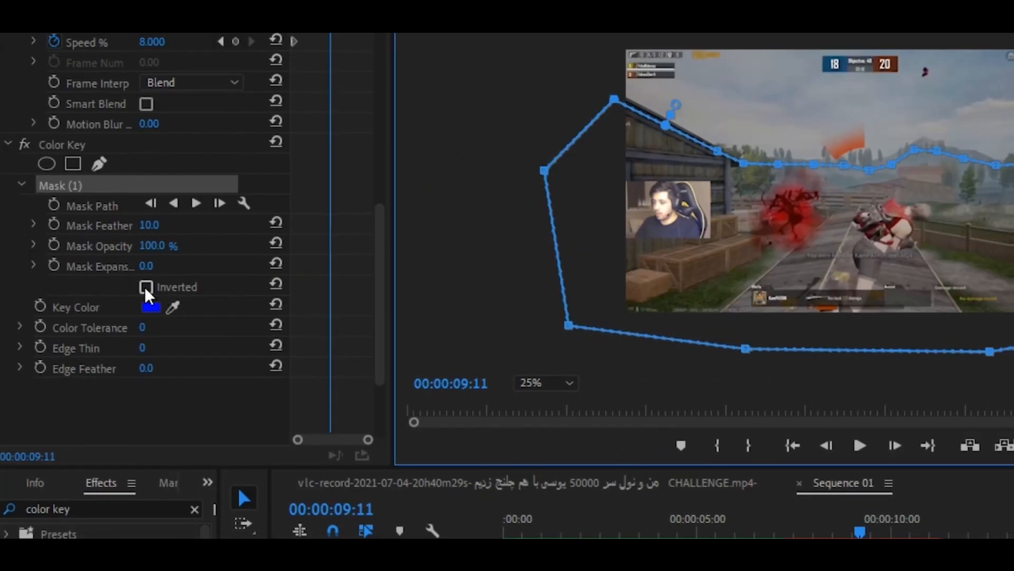
- Invert Mask (1) so the Color Key targets the sky
click(147, 288)
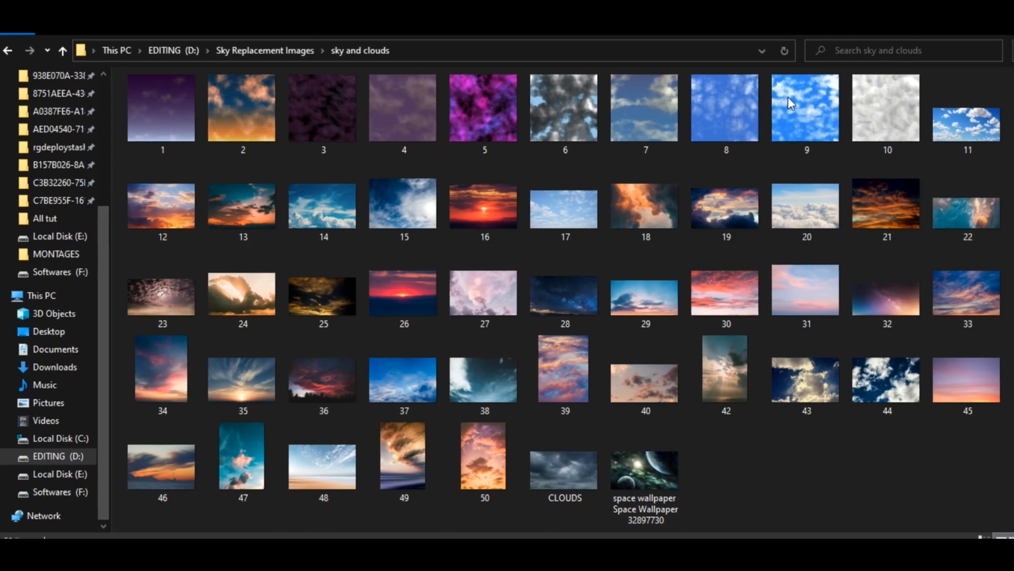
- Select a clouds image in the sky and clouds folder
click(577, 452)
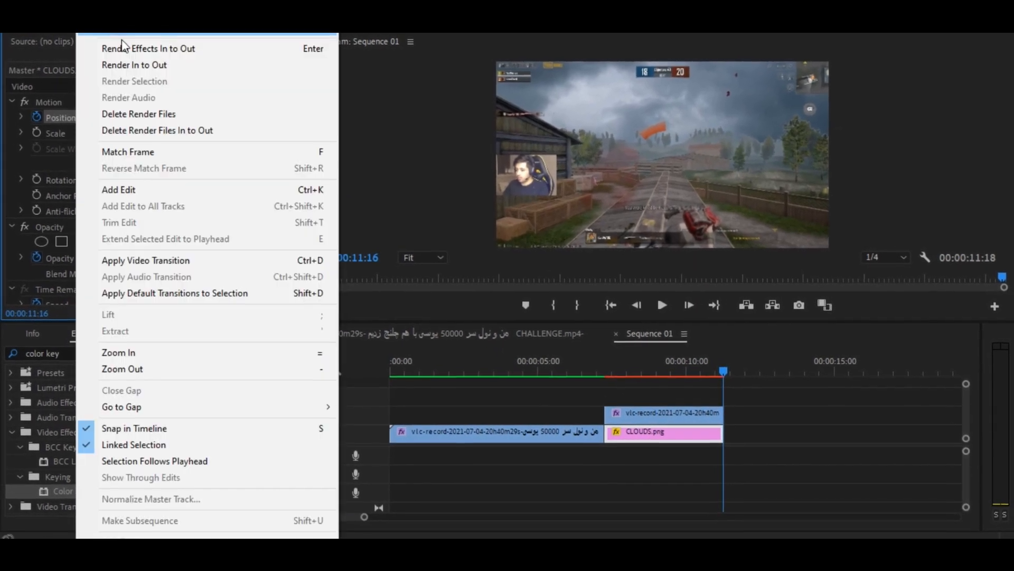
- Render the sequence effects and adjust the clouds layer's Position animation
click(134, 64)
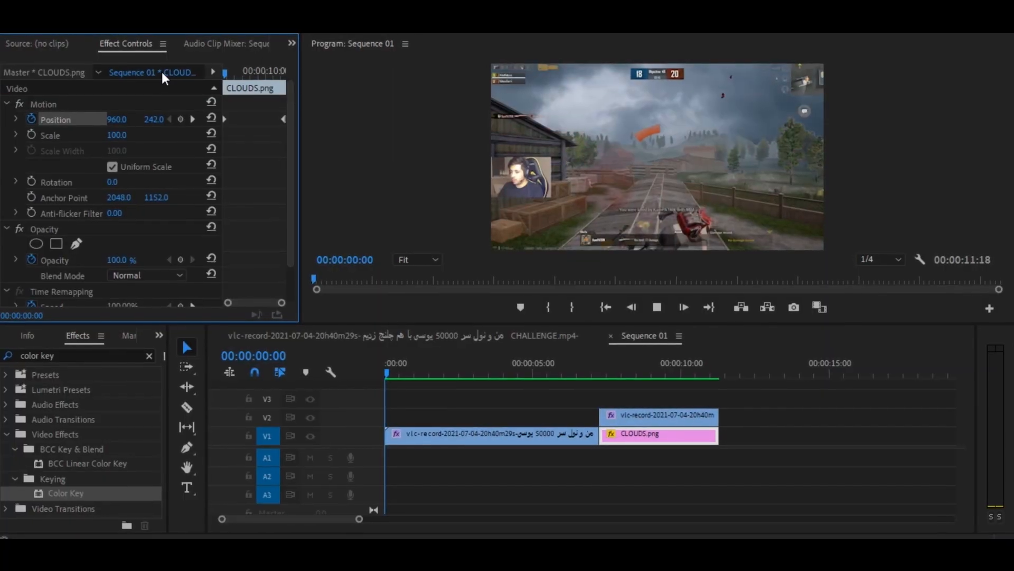
click(437, 374)
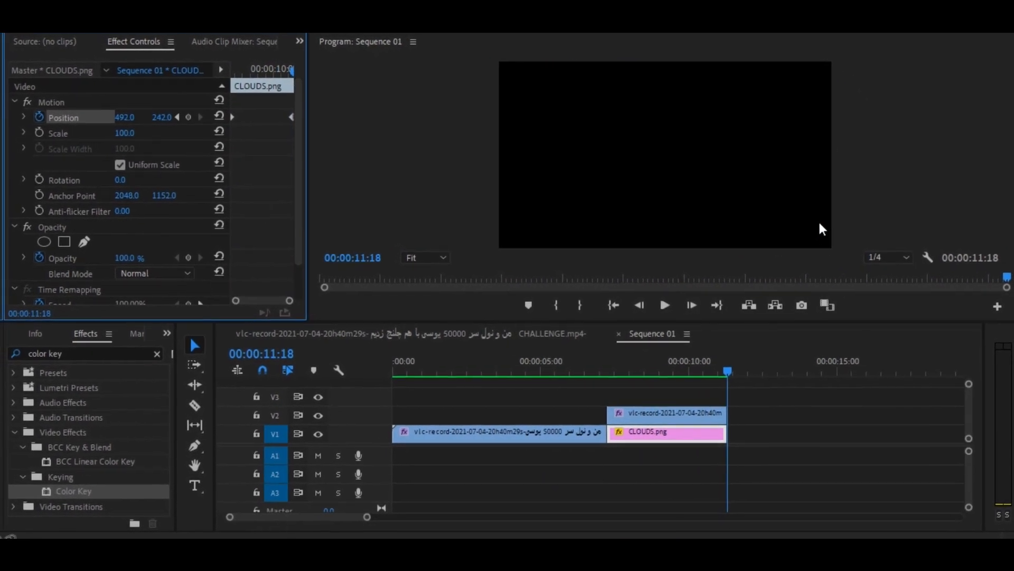
click(166, 333)
text(s)
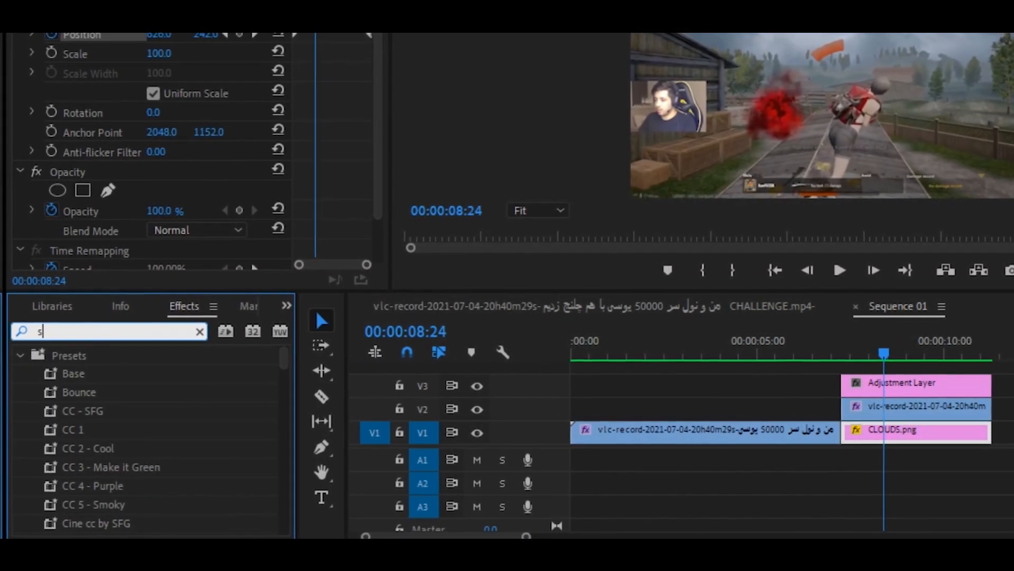
- Search the Effects panel for 's_flicker'
text(_flic)
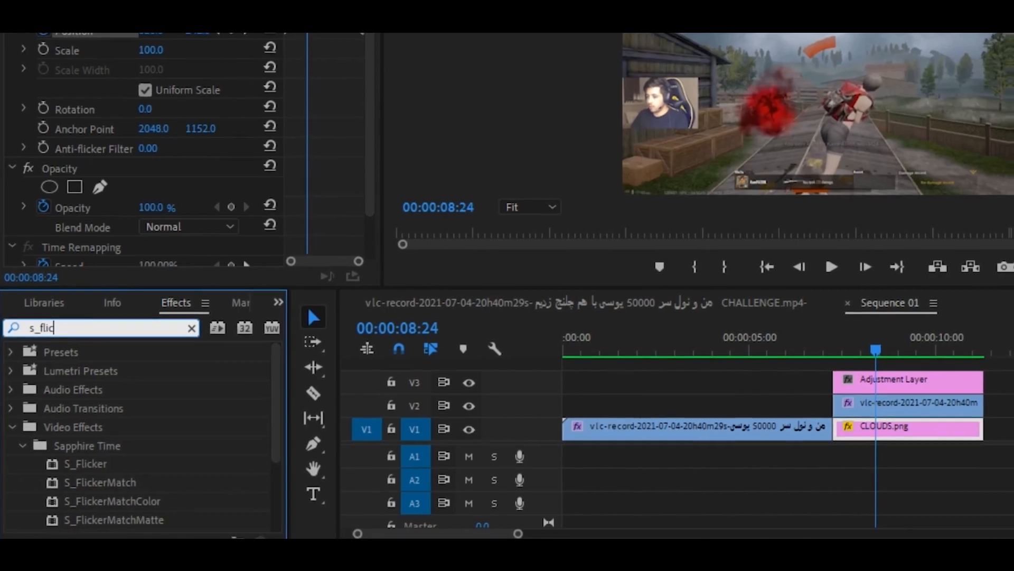
text(ker)
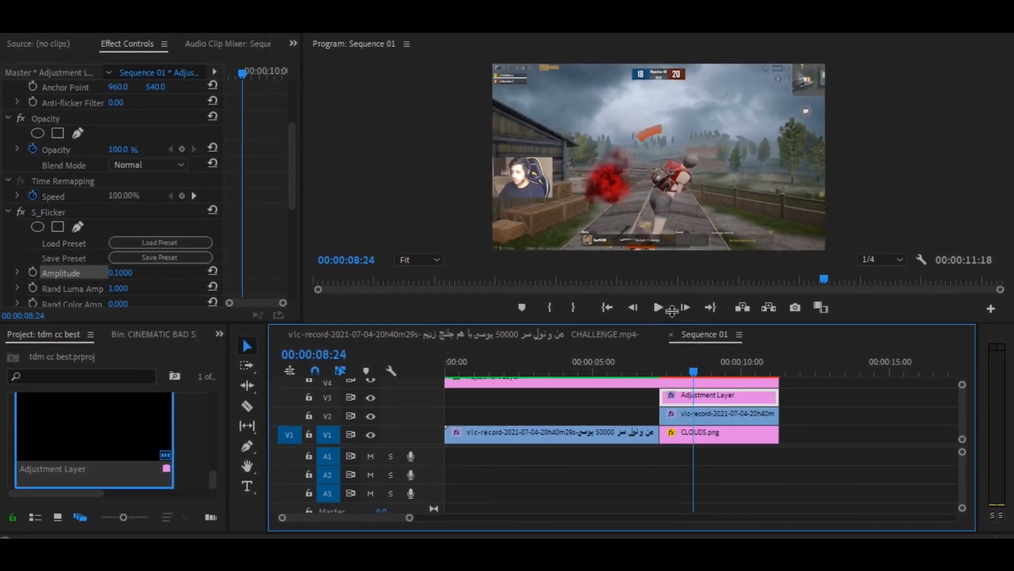
- Preview the flicker on the adjustment layer and return to the effects list
click(139, 315)
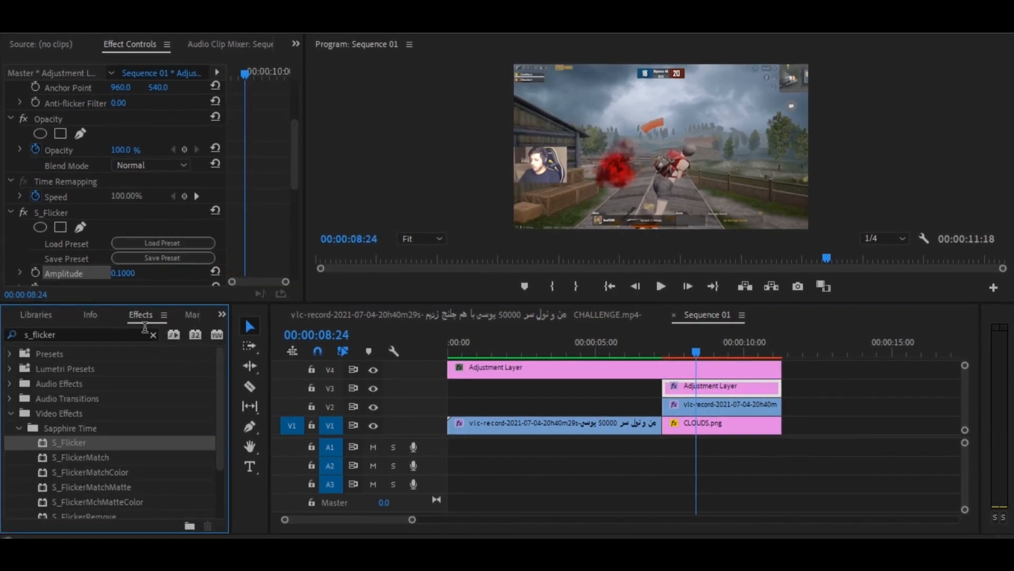
click(152, 334)
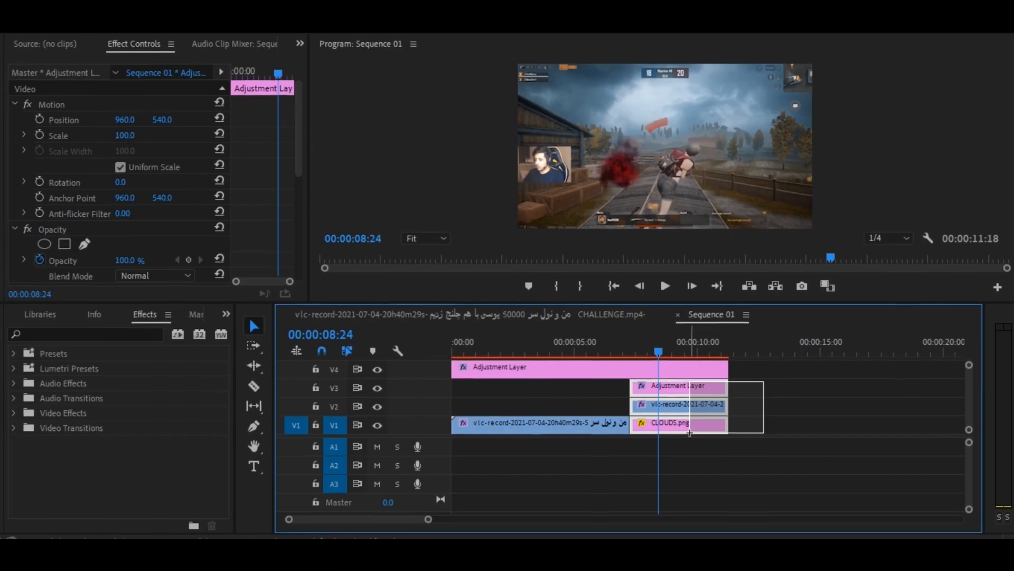
- Nest the three stacked clips as Nested Sequence 02
right_click(672, 404)
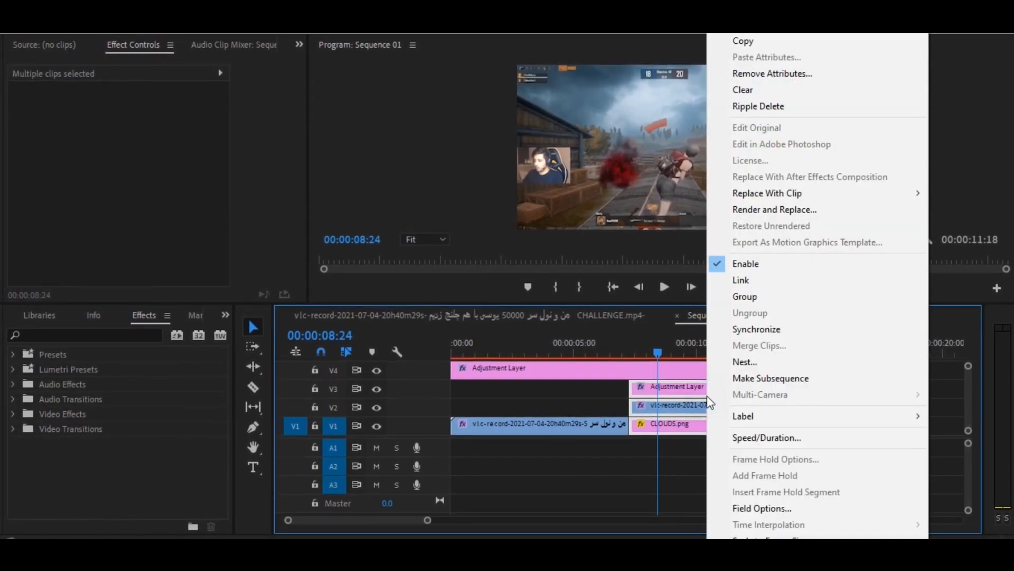
click(744, 361)
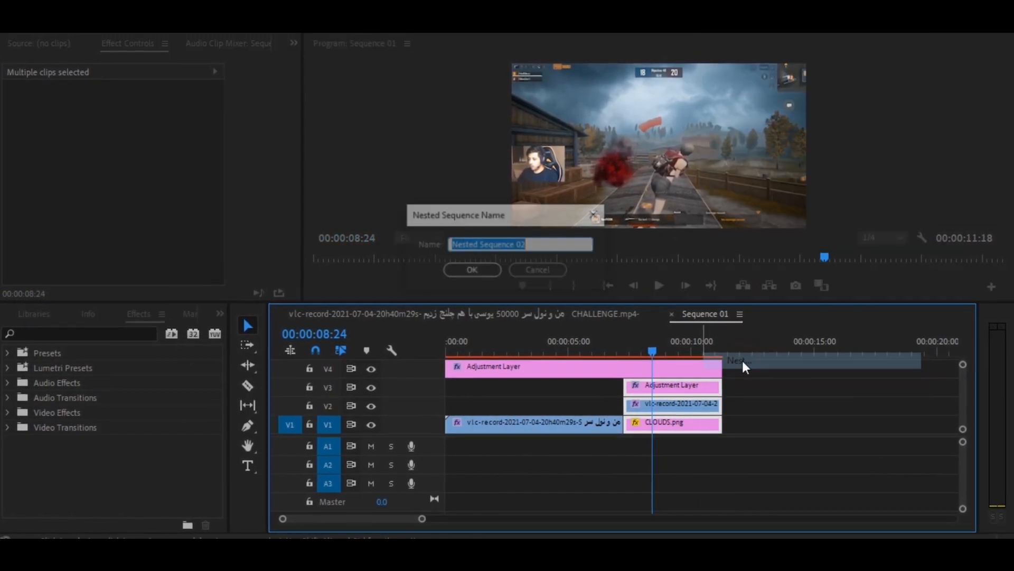
click(472, 270)
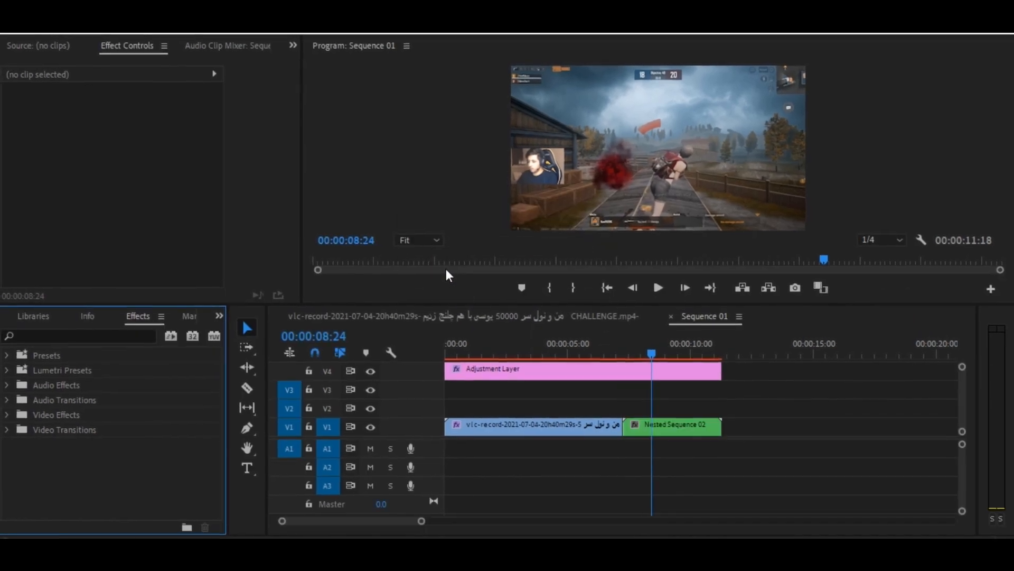